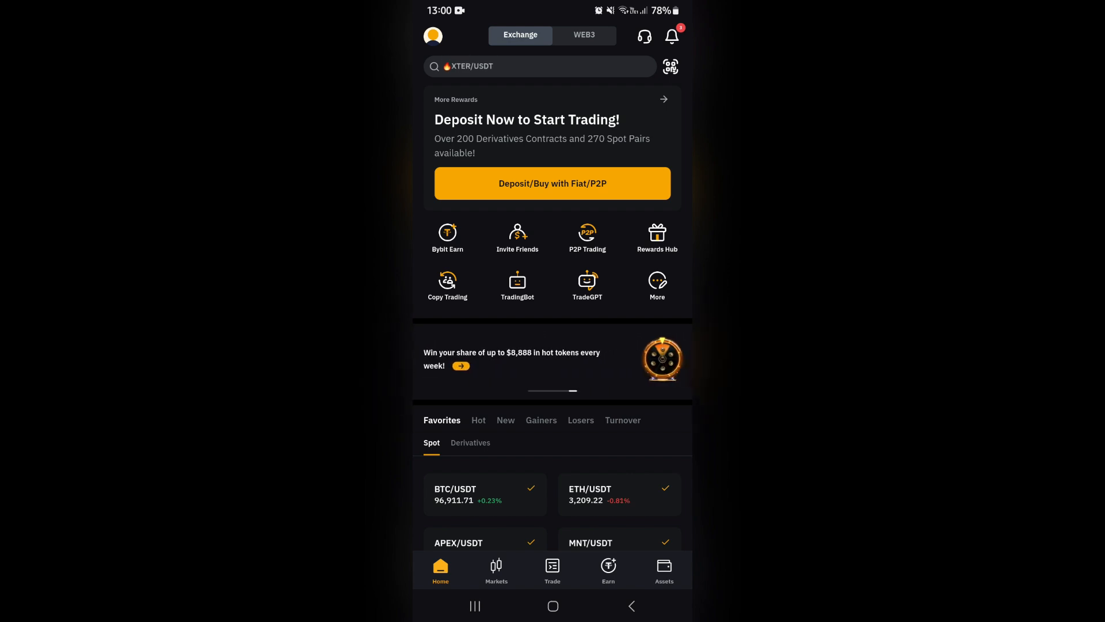
Go to the account profile page showing VIP status and reward tasks
{"action": "left_click", "coordinate": [433, 36]}
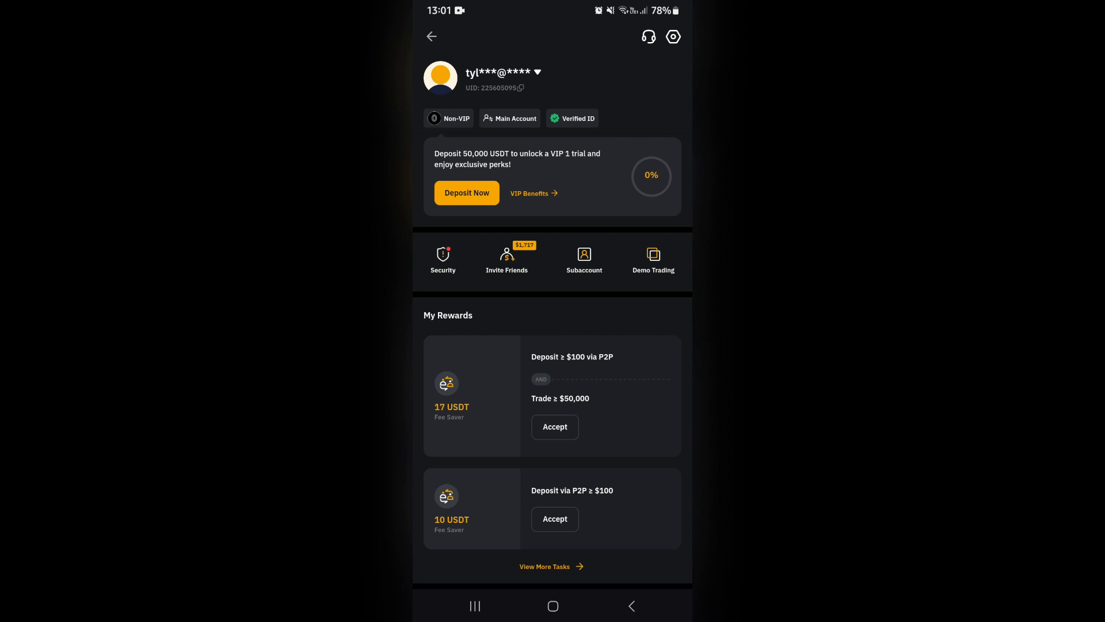
Go to Identity Verification and start the Proof of Address step
{"action": "left_click", "coordinate": [577, 117]}
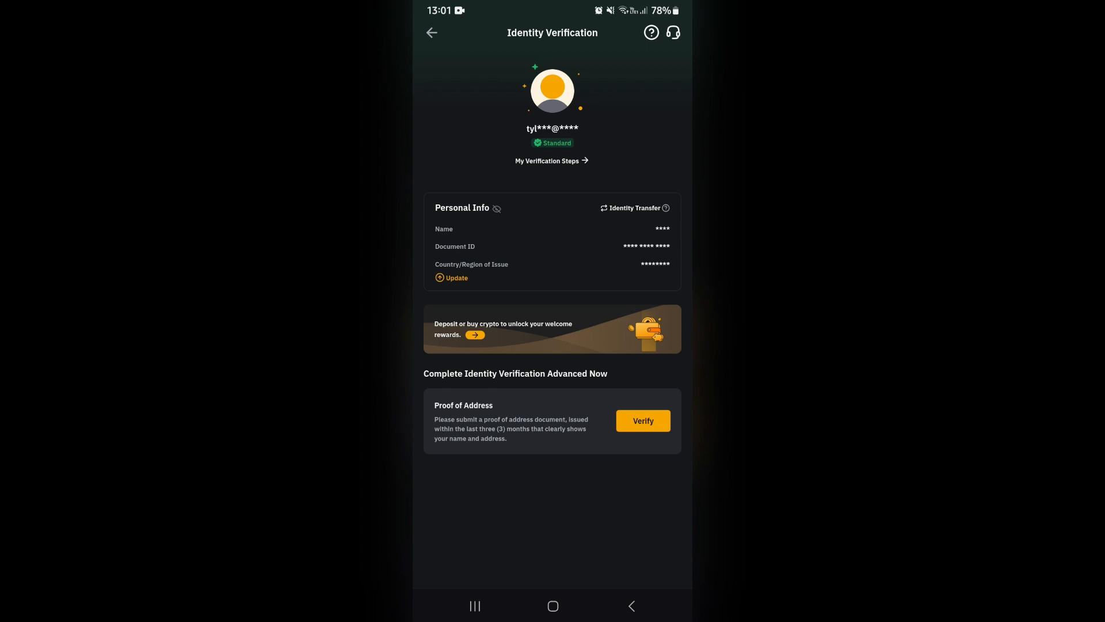
{"action": "left_click", "coordinate": [643, 422]}
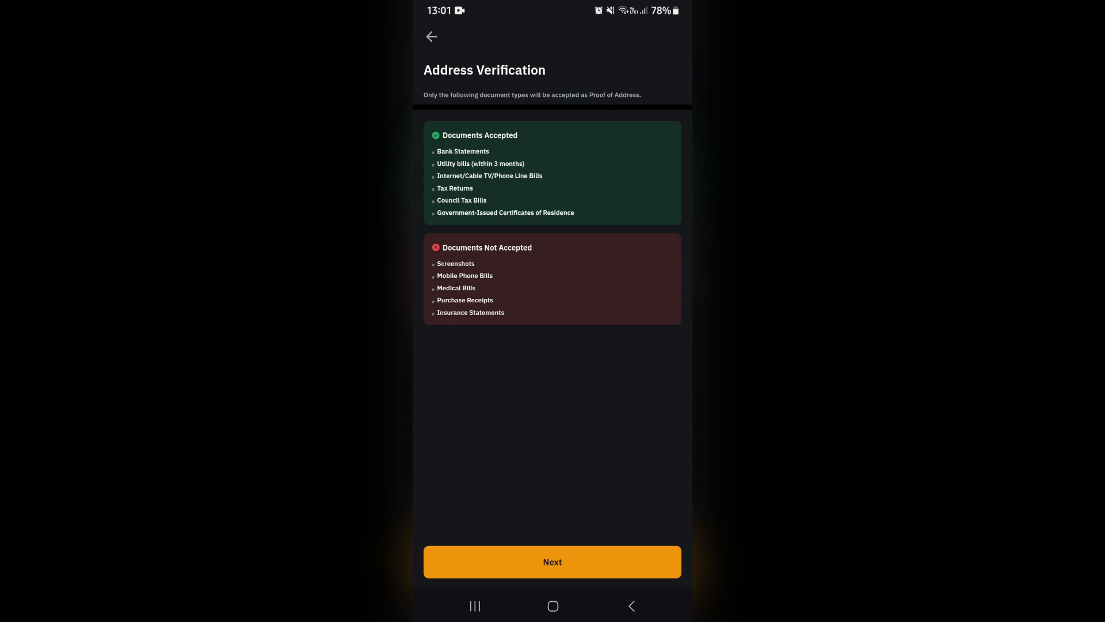
Return from Address Verification to the Identity Verification page
{"action": "left_click", "coordinate": [431, 37]}
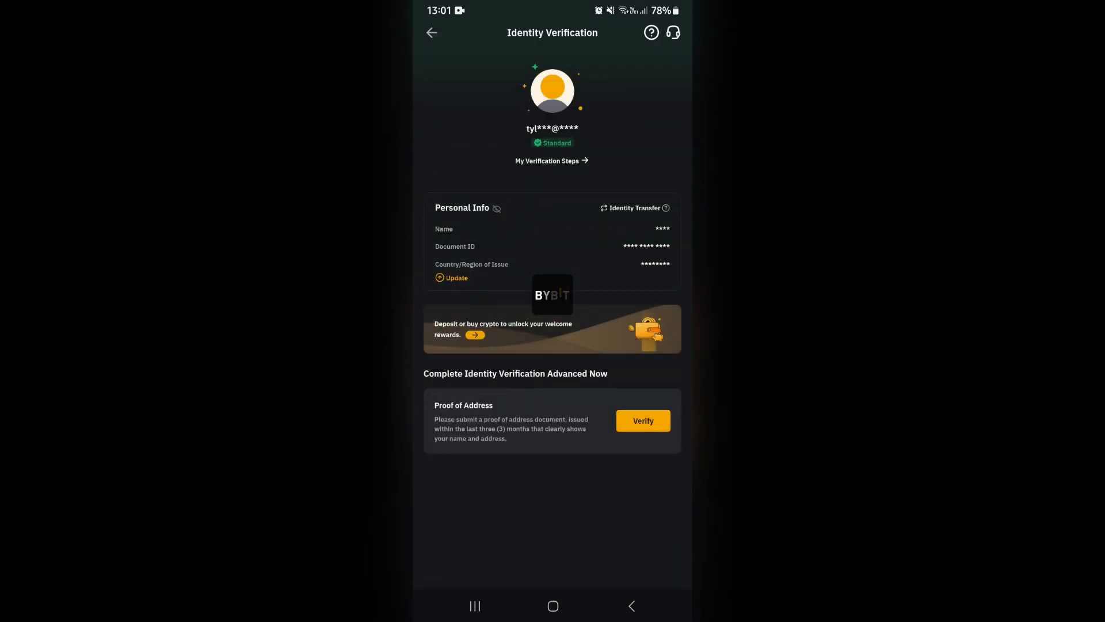
Select the Verify button beside Proof of Address again
{"action": "left_click", "coordinate": [643, 422]}
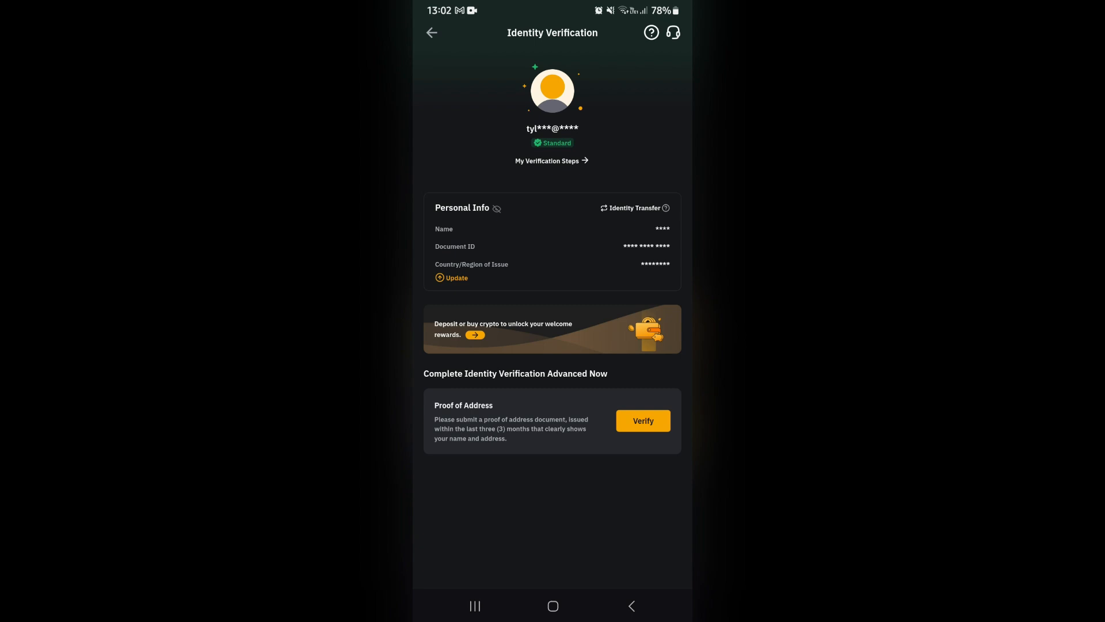
{"action": "left_click", "coordinate": [432, 32]}
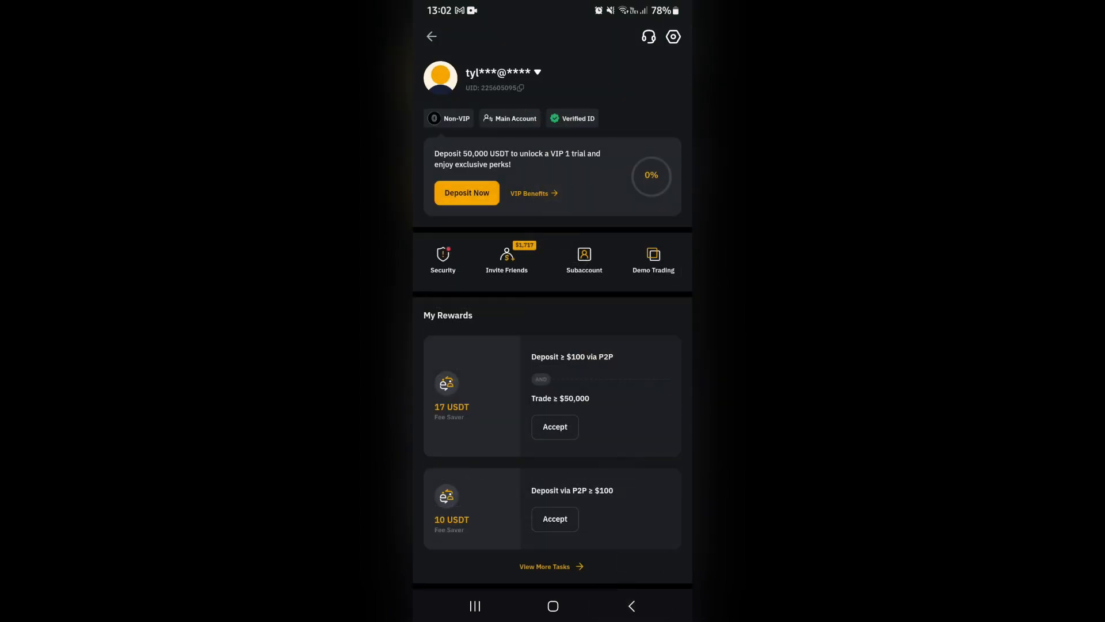